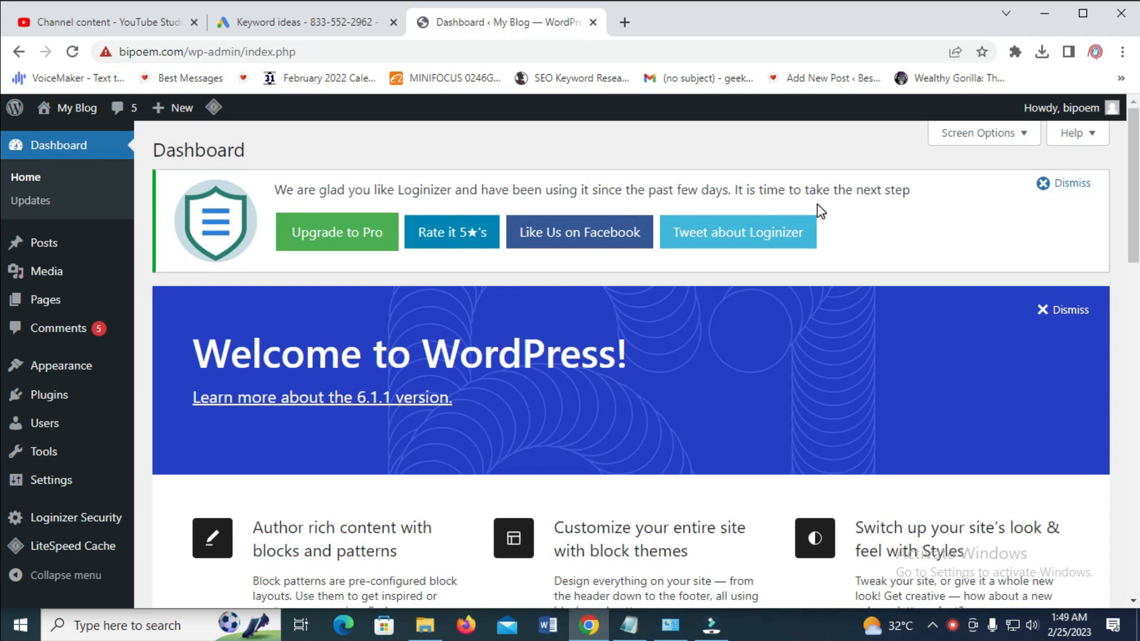
mouse_move(242, 143)
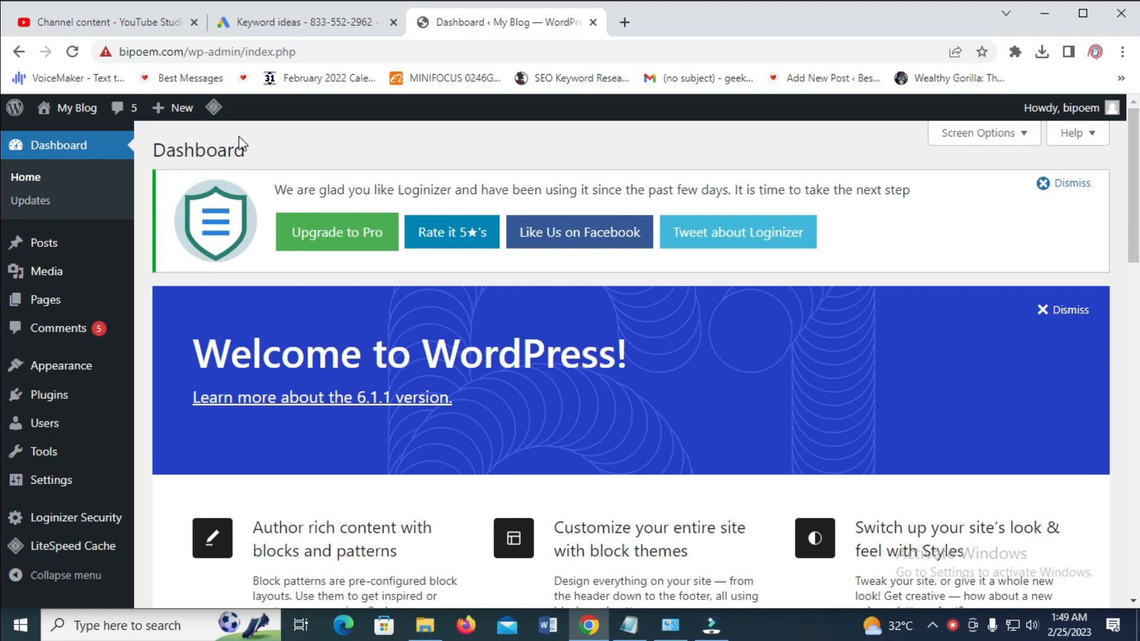
Go from the WordPress dashboard through Plugins to the Add Plugins directory page.
scroll(down, 3)
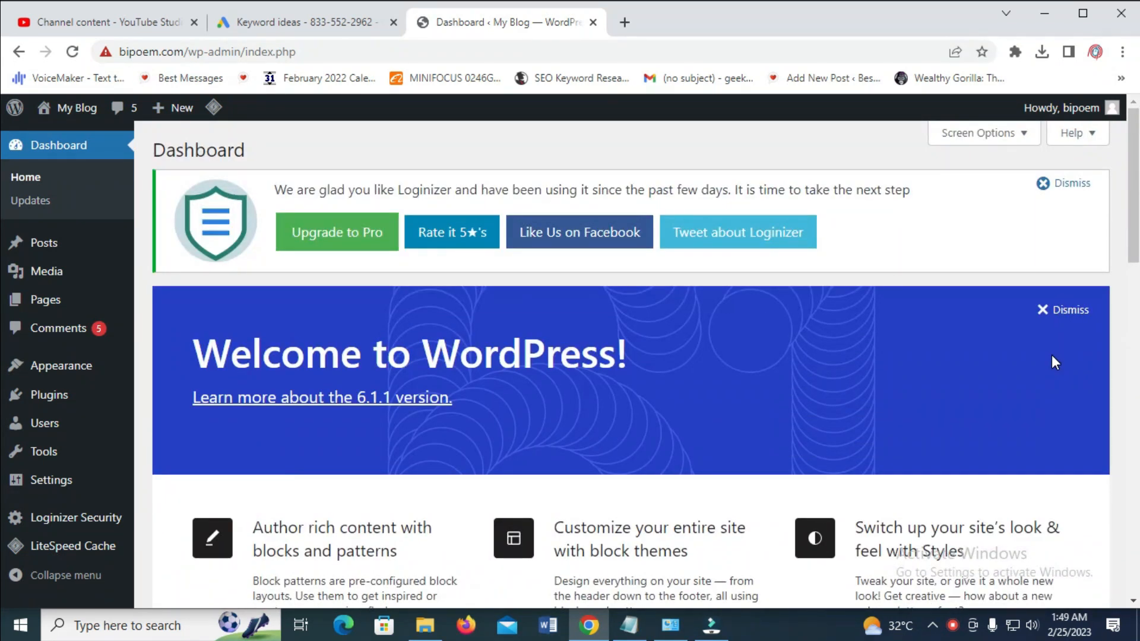
mouse_move(116, 421)
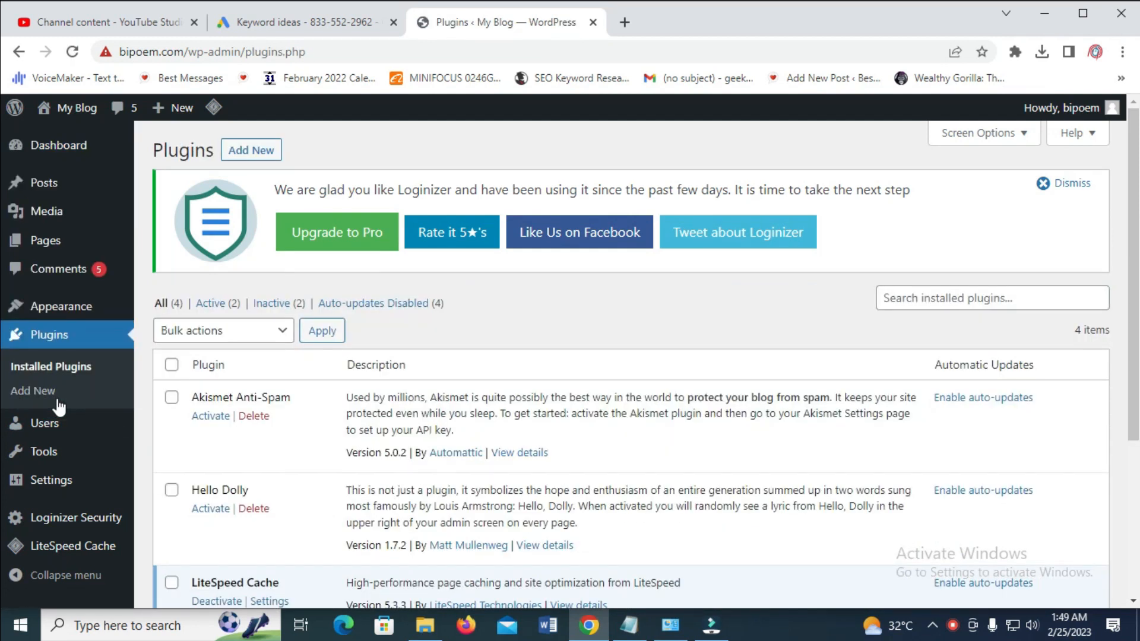
mouse_move(233, 174)
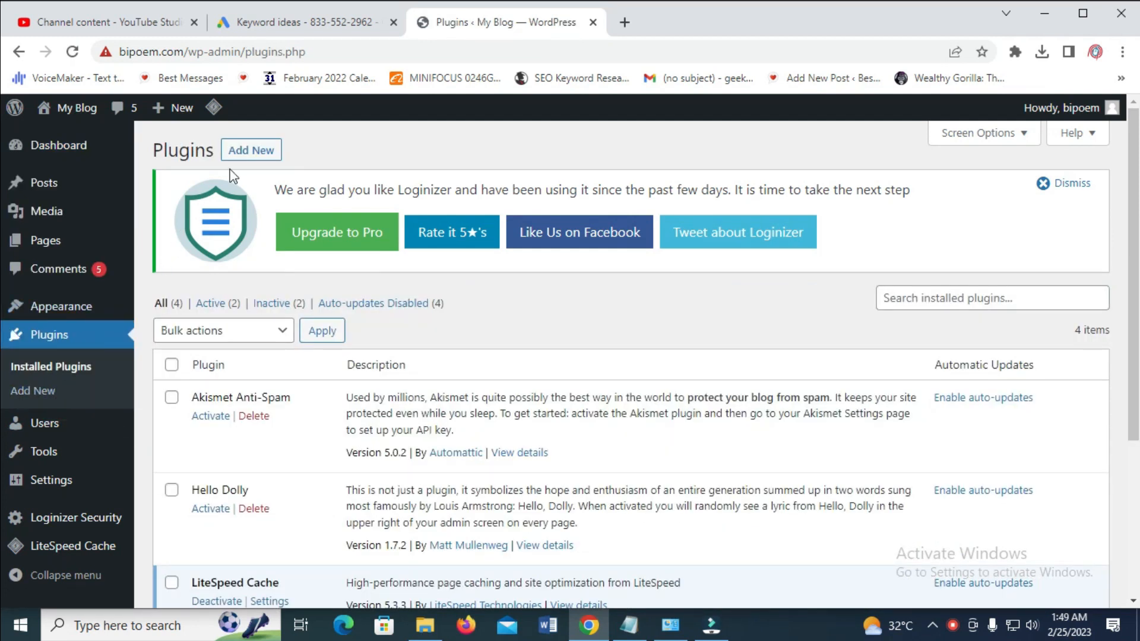
click(251, 150)
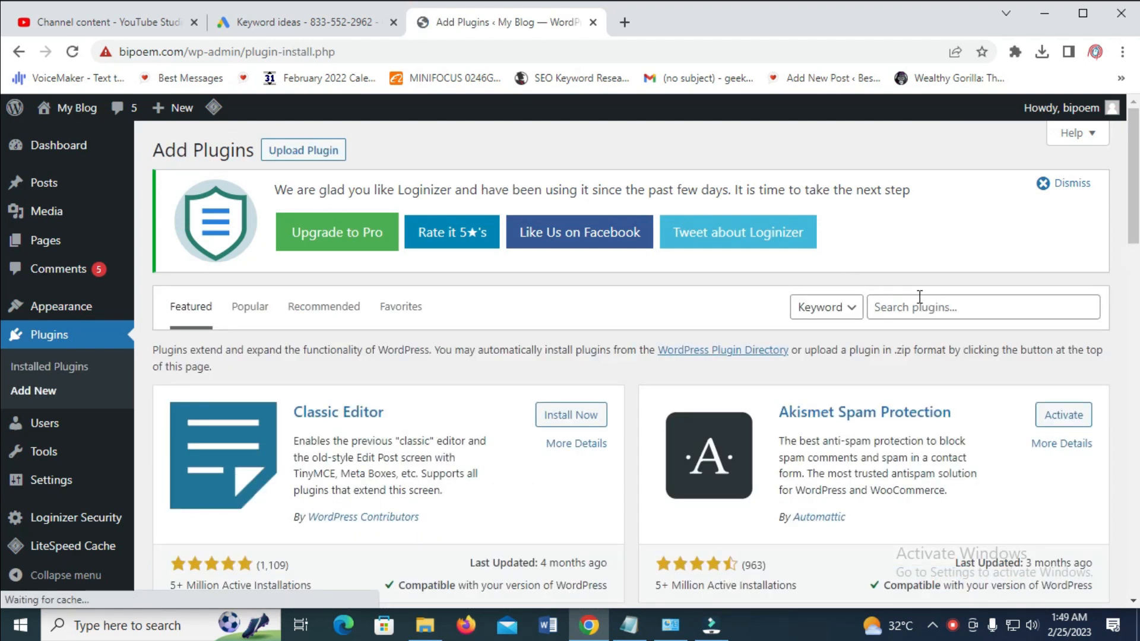
Search the plugin directory for 'jetpack' and scroll to the results, Jetpack listed first.
click(982, 307)
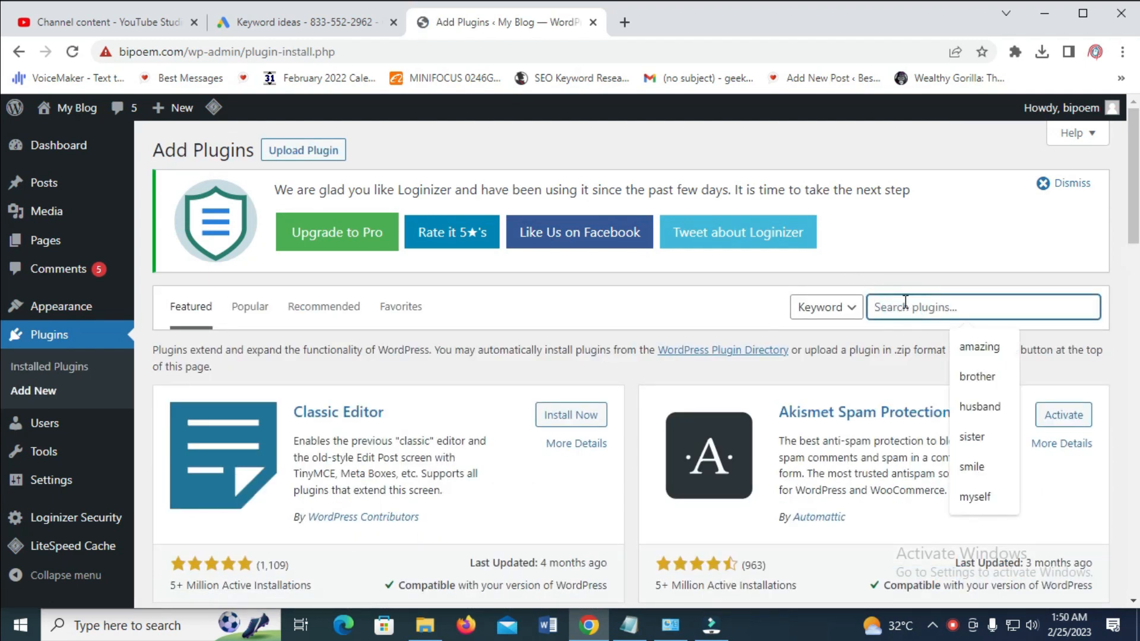
text(jetpack)
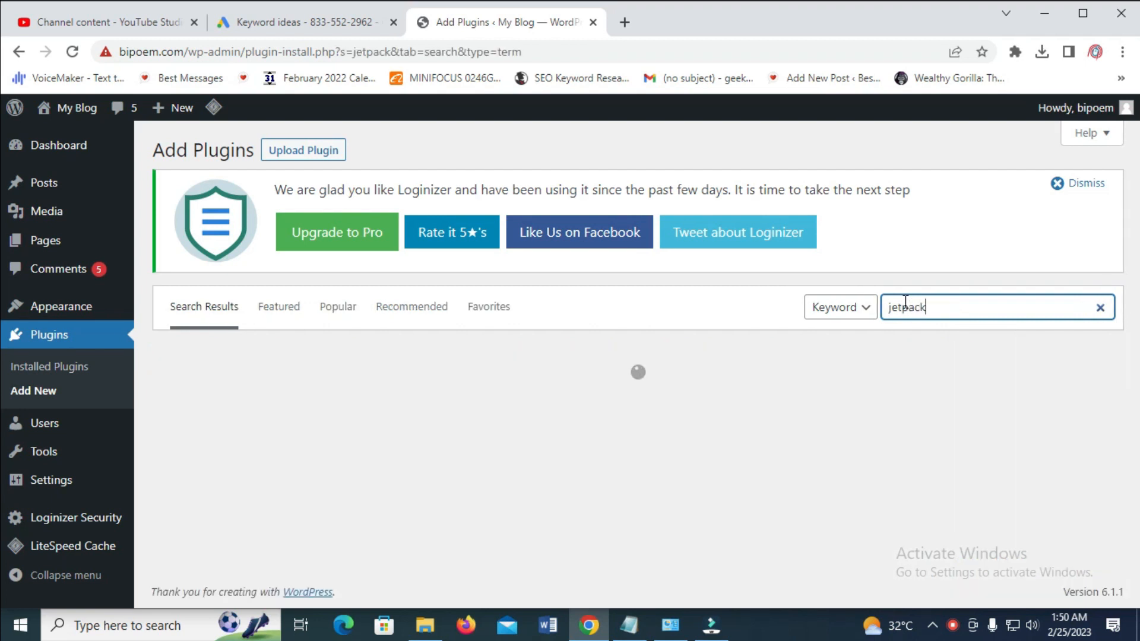
key(Enter)
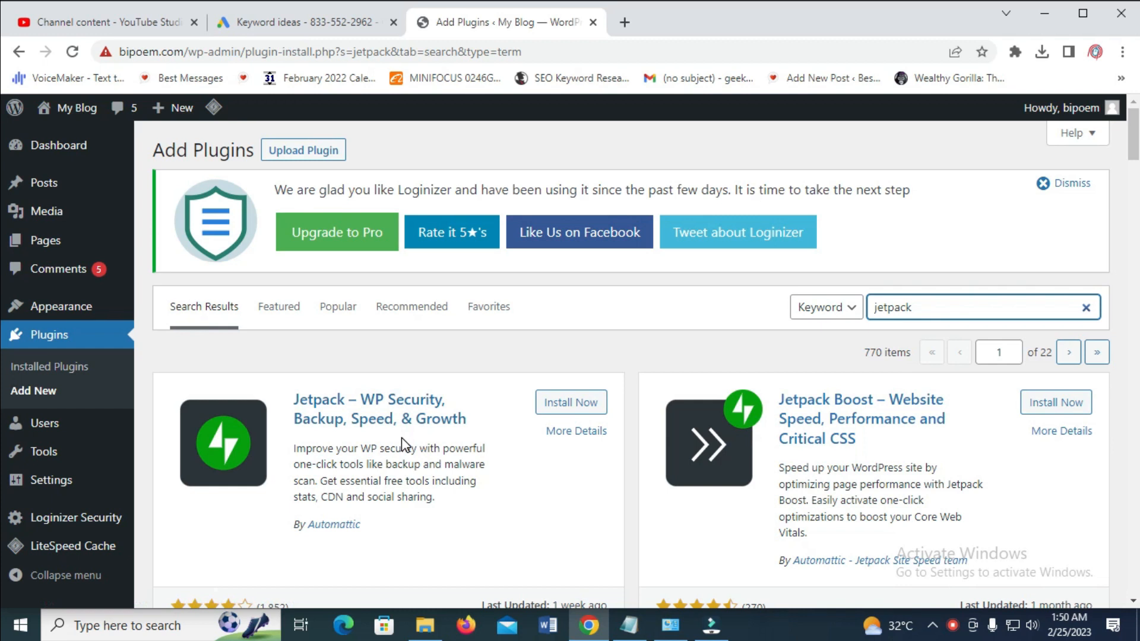
scroll(down, 3)
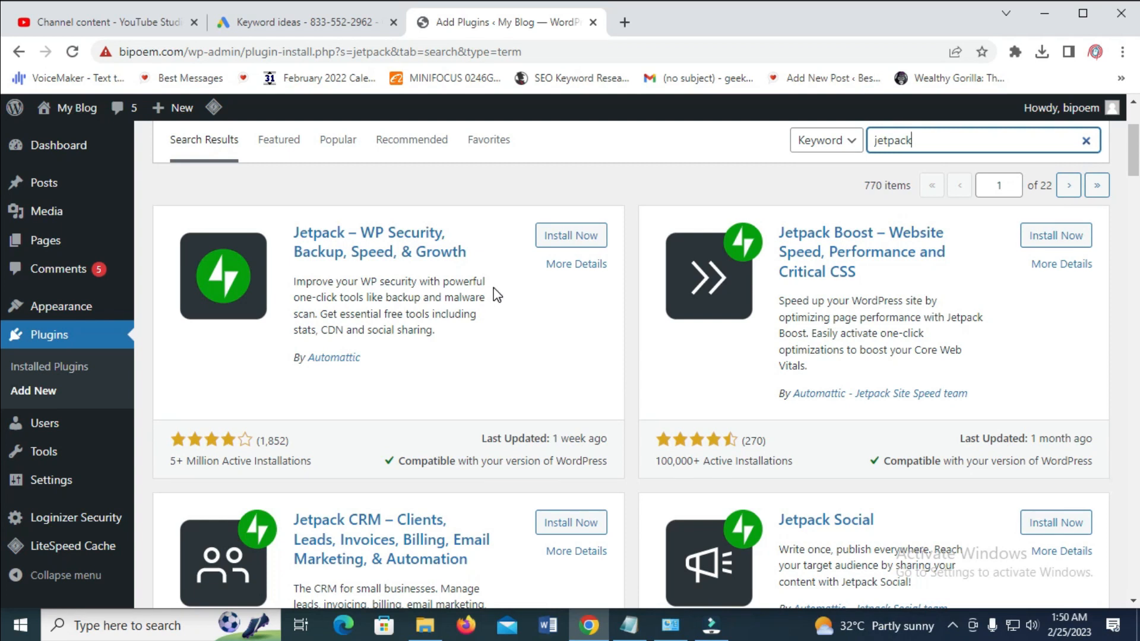
Install and activate Jetpack – WP Security, Backup, Speed, & Growth, reaching its setup screen.
click(570, 235)
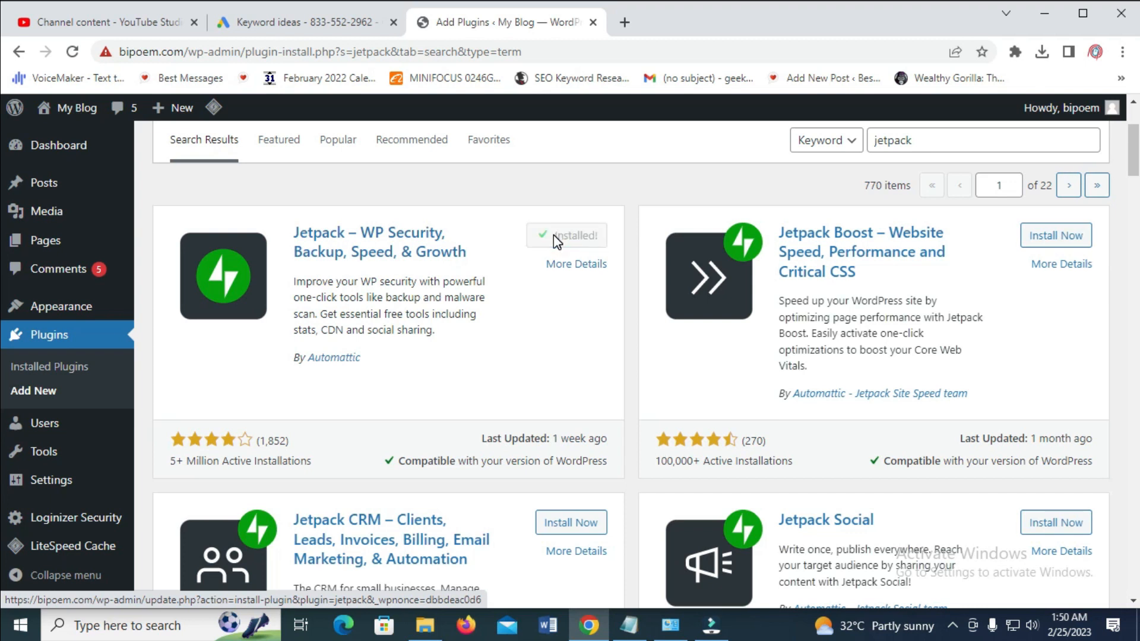
click(567, 235)
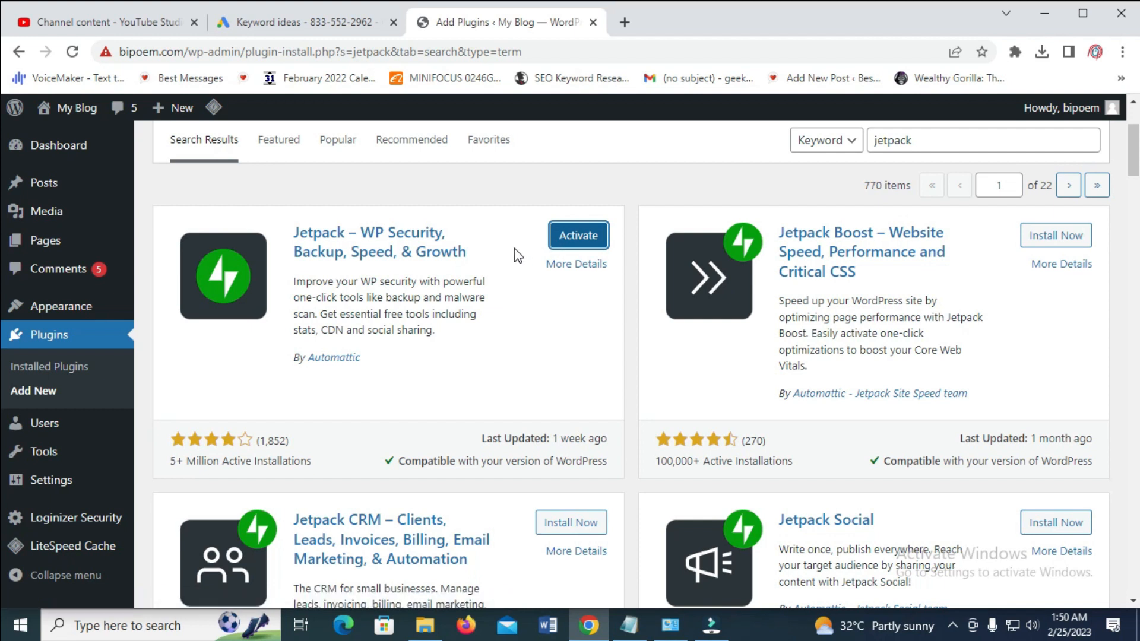
click(578, 235)
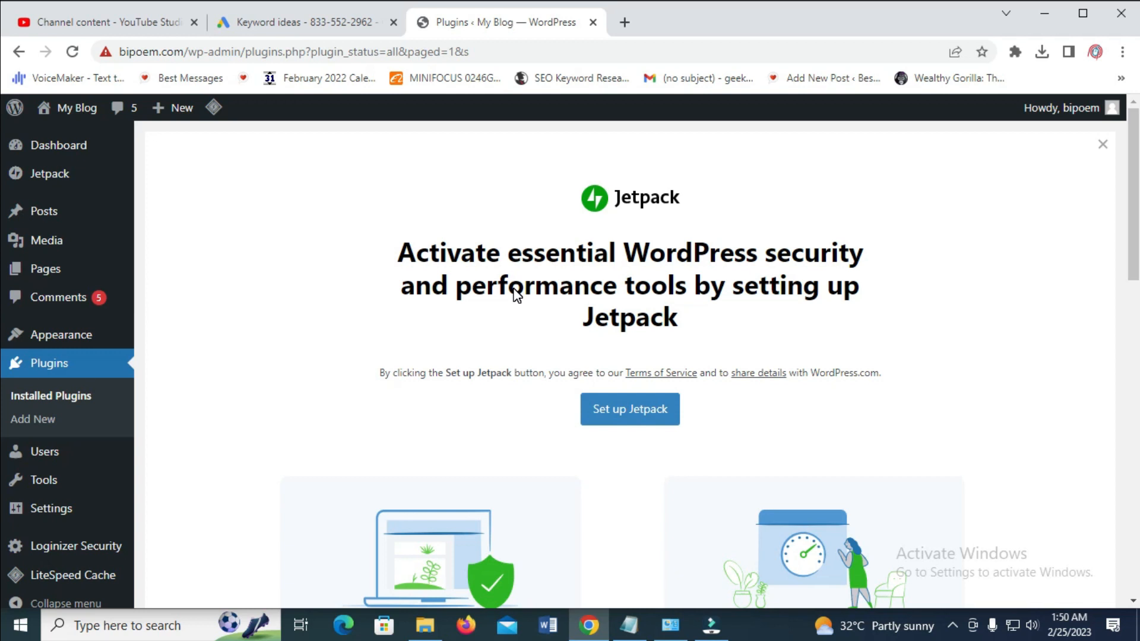
mouse_move(516, 292)
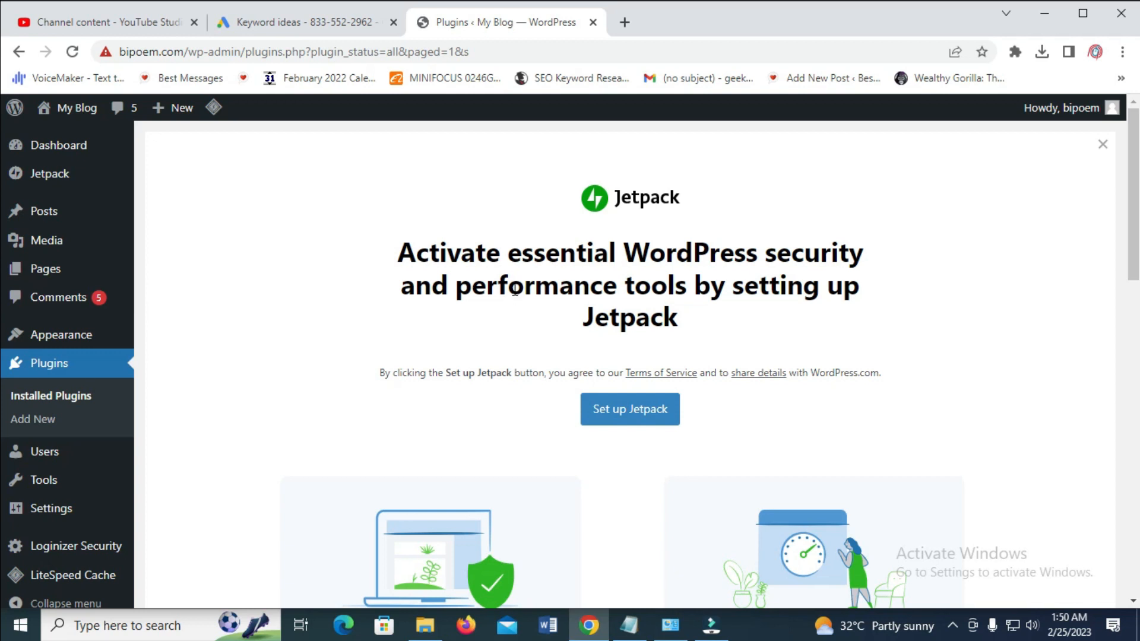